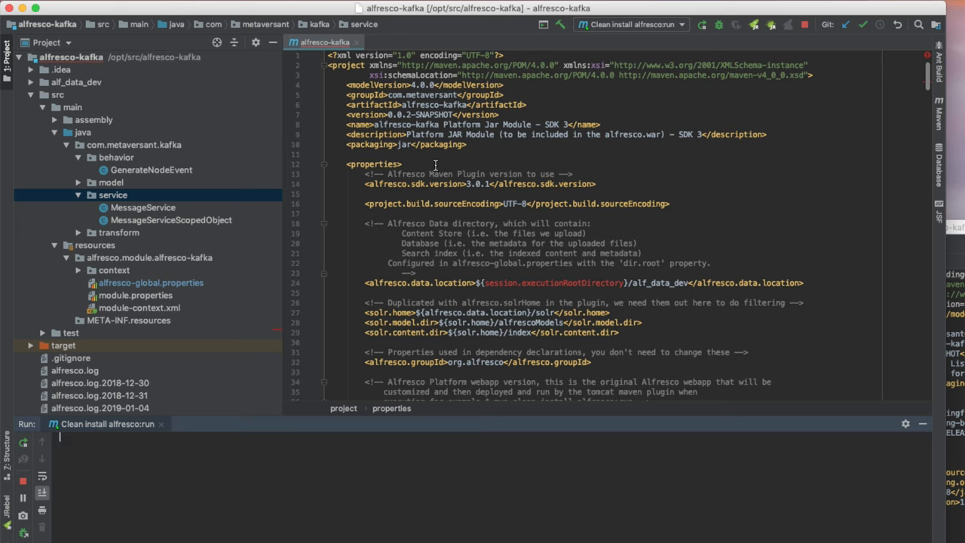
# Step: Review GenerateNodeEvent, then MessageService's publish and createProducerConfig methods
pyautogui.click(150, 169)
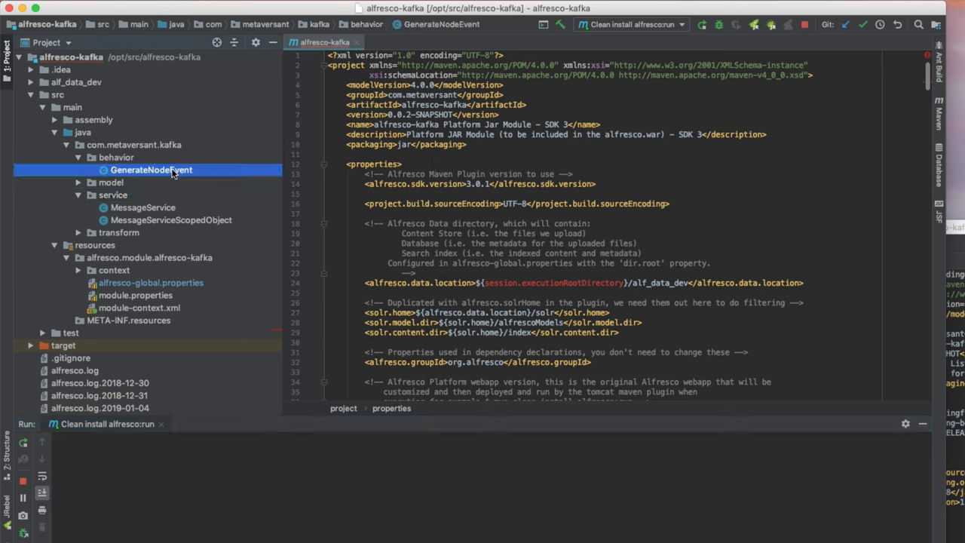
pyautogui.doubleClick(151, 170)
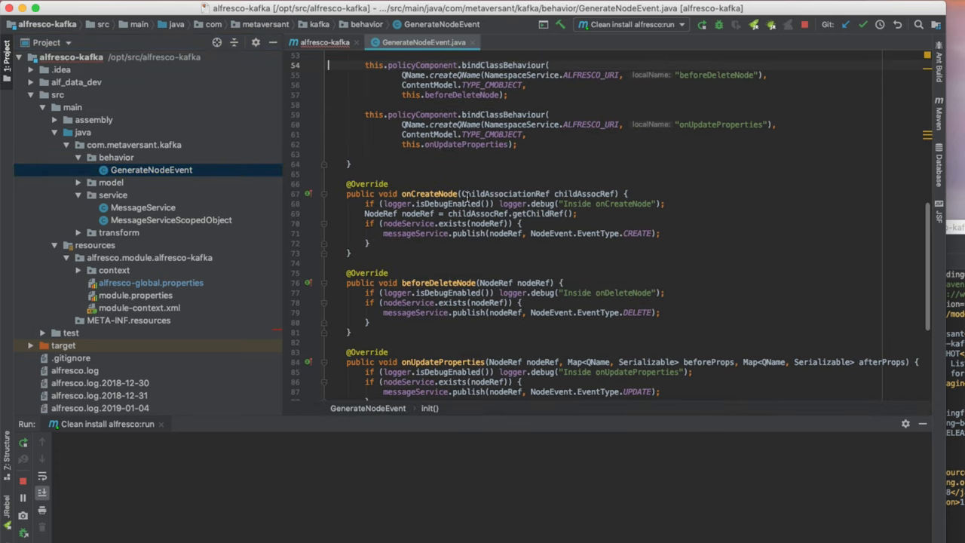
pyautogui.scroll(-3)
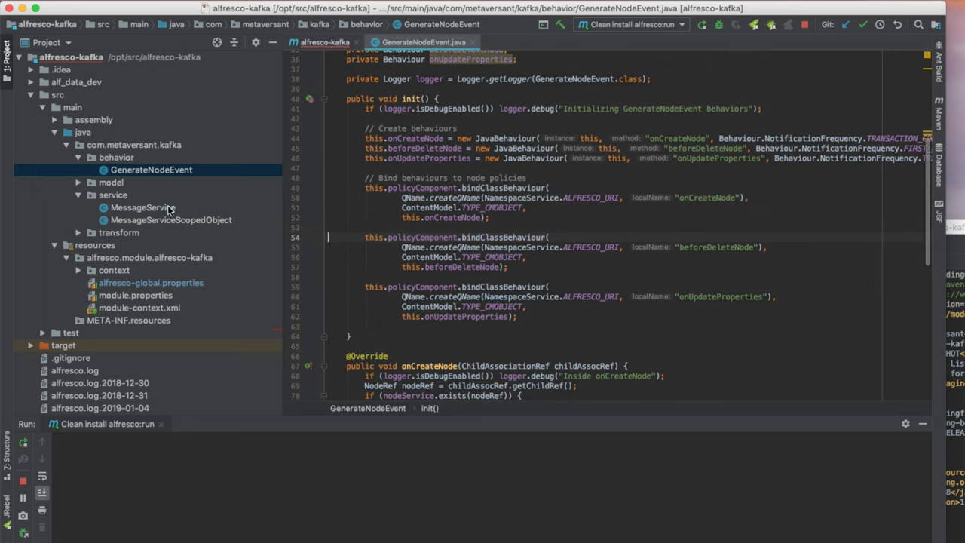
pyautogui.doubleClick(142, 207)
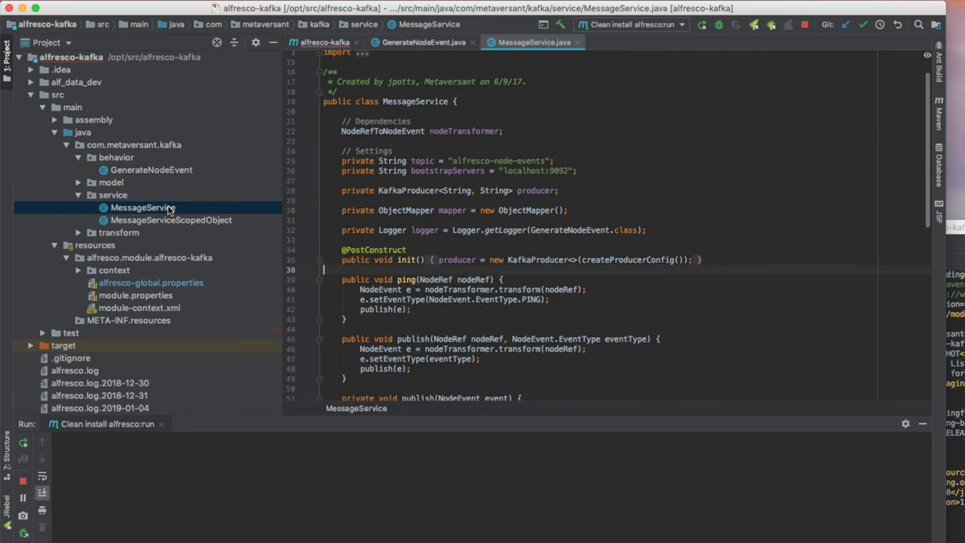
pyautogui.scroll(-3)
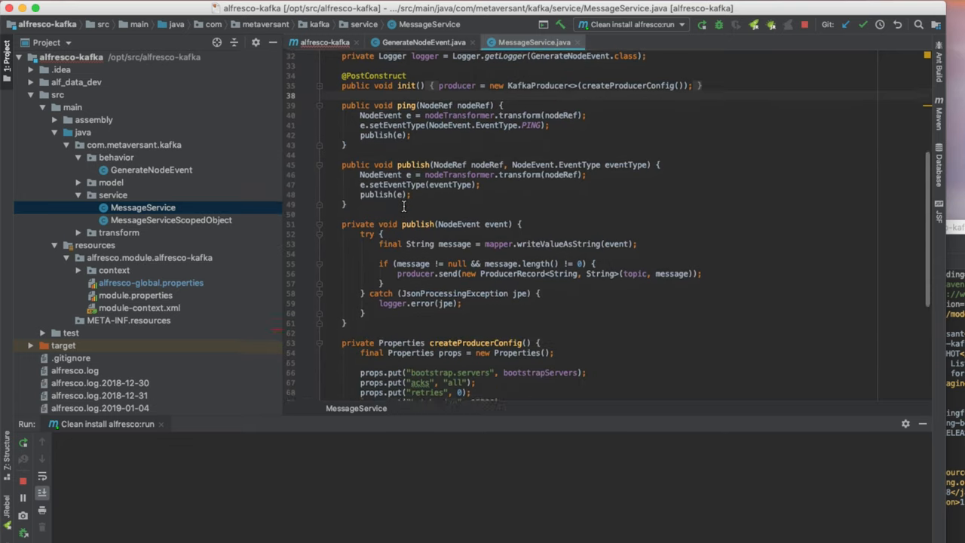
pyautogui.scroll(-3)
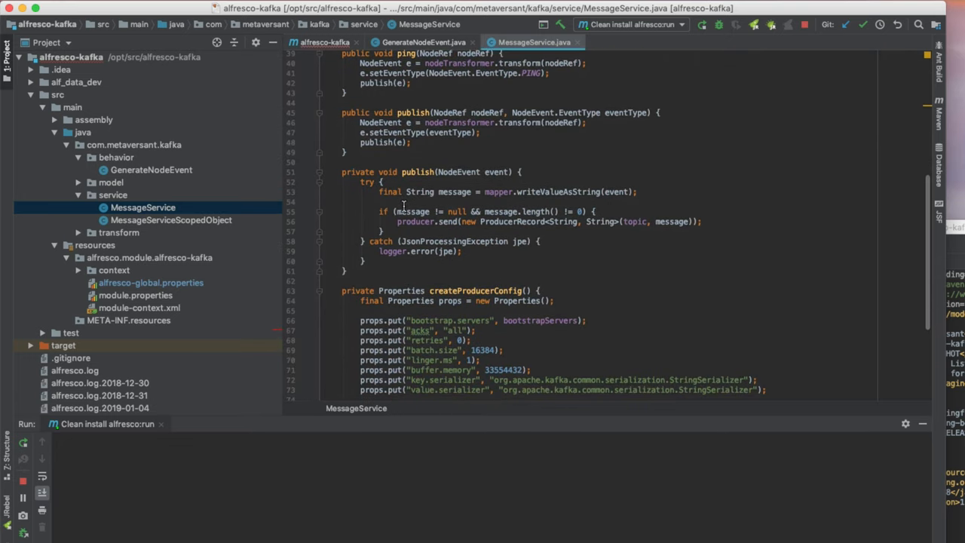
pyautogui.scroll(-3)
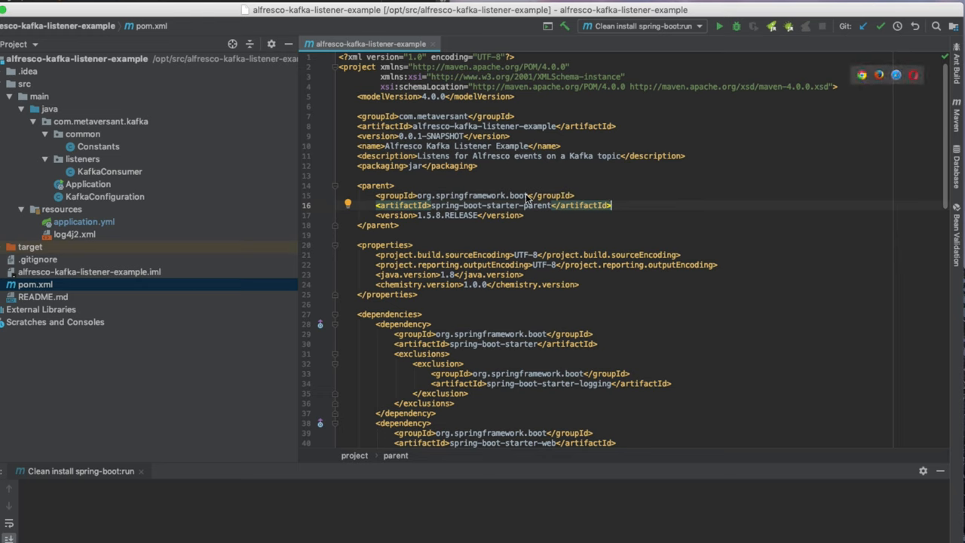
pyautogui.moveTo(237, 177)
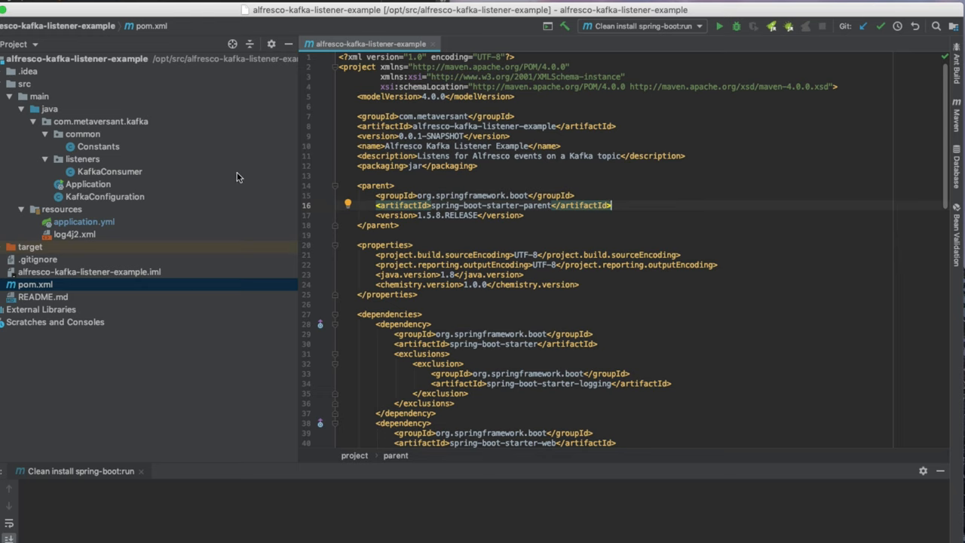
pyautogui.moveTo(204, 168)
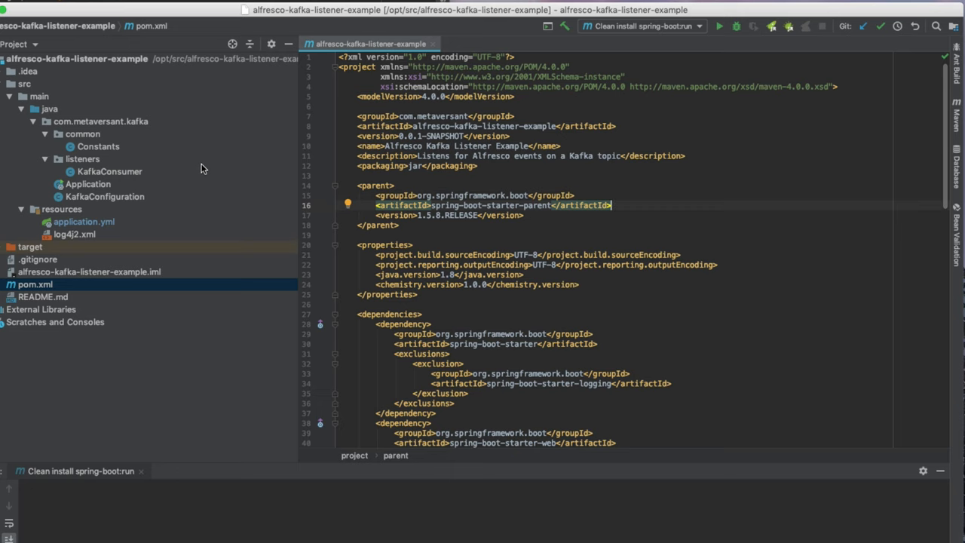
# Step: Open the KafkaConsumer listener class in the listener example project
pyautogui.click(110, 171)
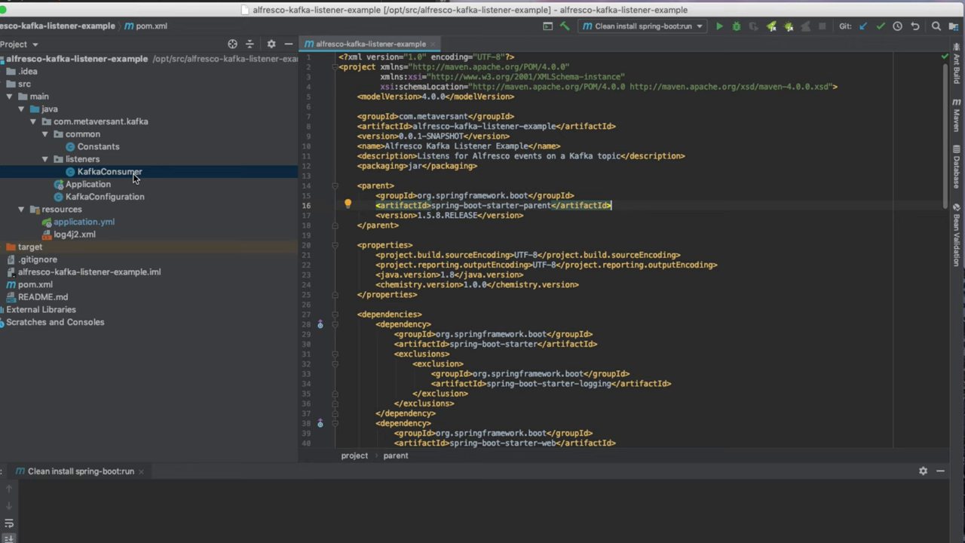
pyautogui.doubleClick(109, 171)
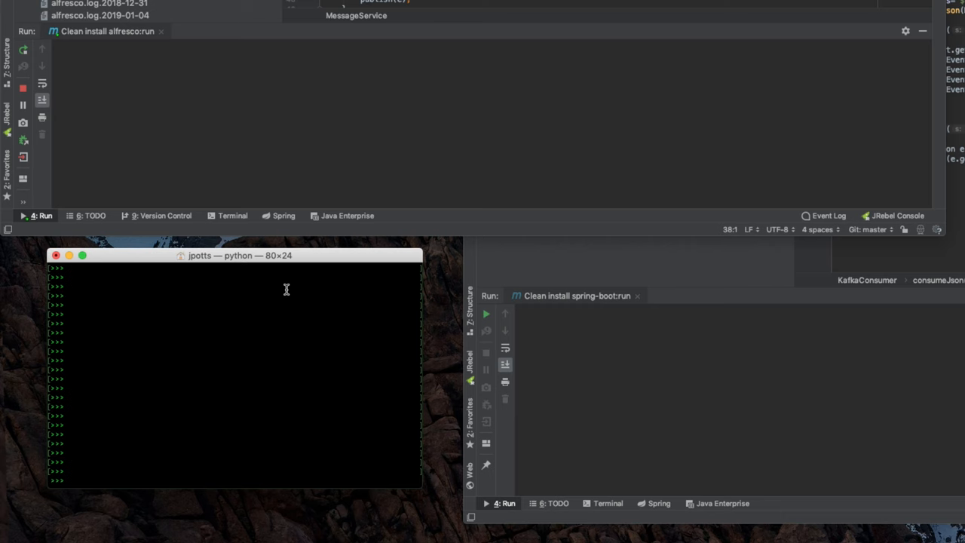
# Step: Run folder = root.createFolder("test1") in the Python shell
pyautogui.write('folder =')
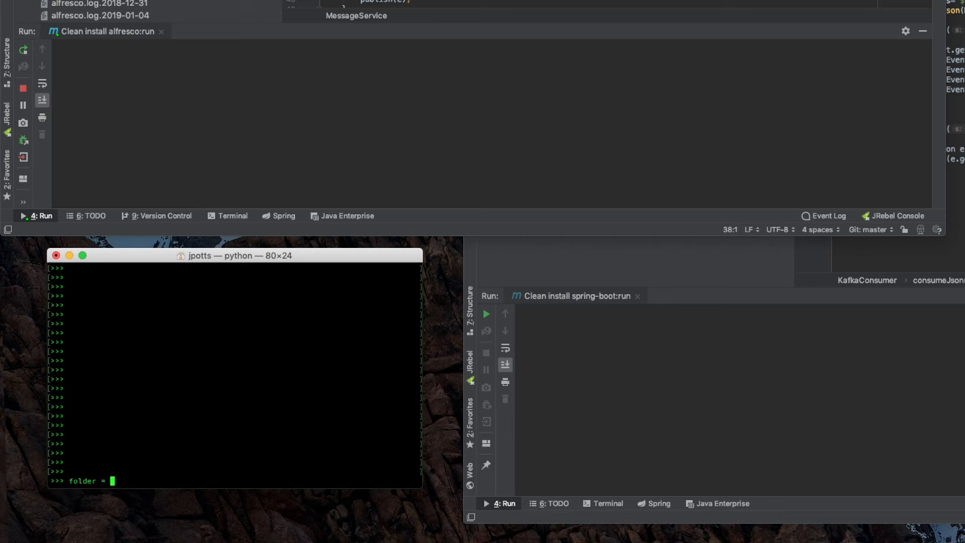
pyautogui.write('r')
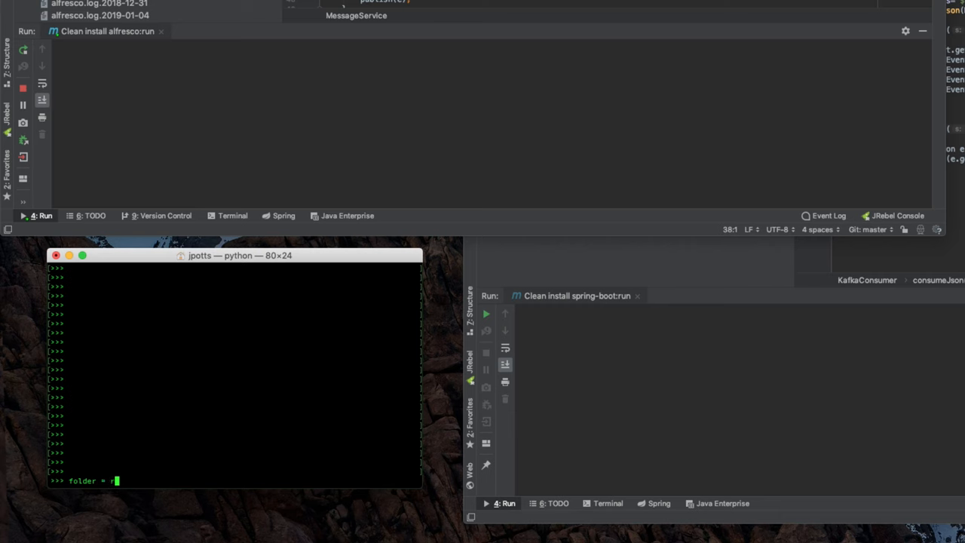
pyautogui.write('oot.createFolder')
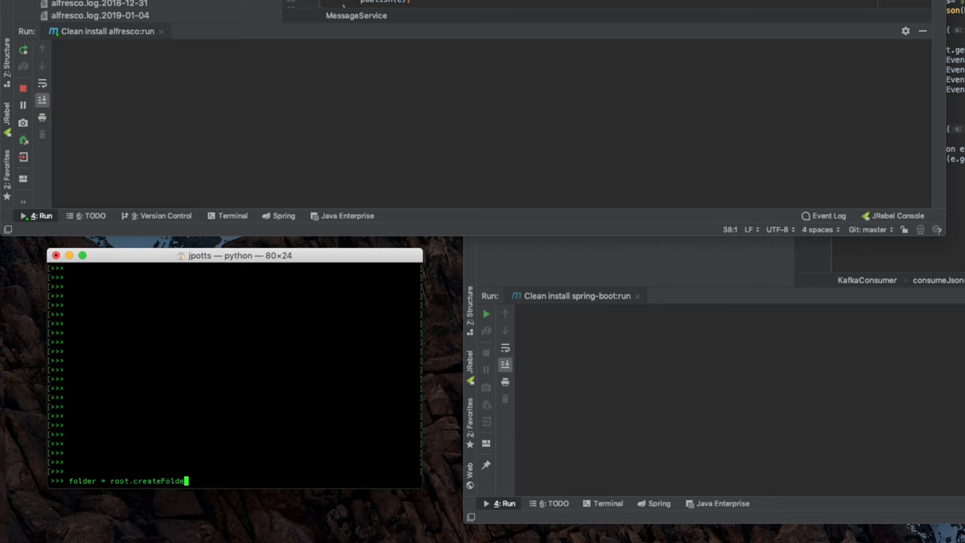
pyautogui.write('r("test1")')
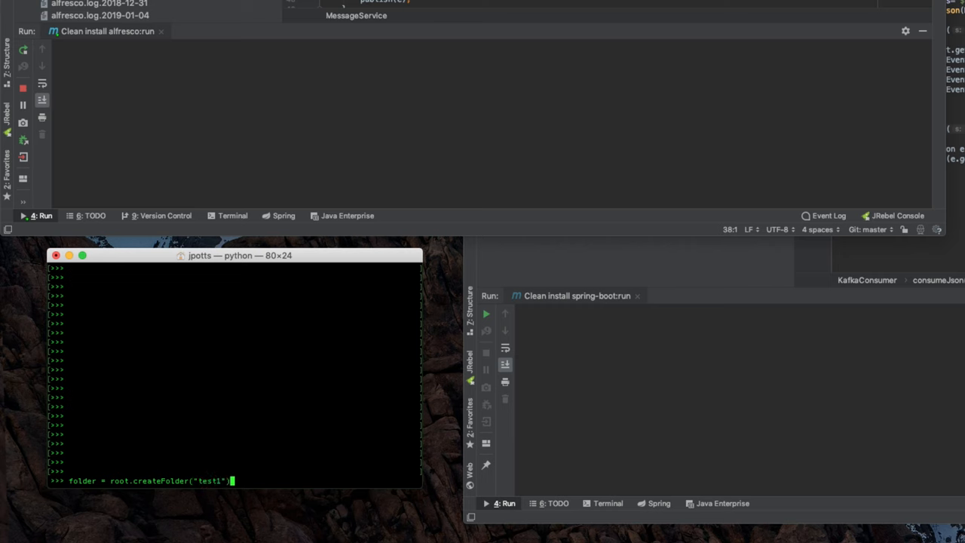
pyautogui.press('enter')
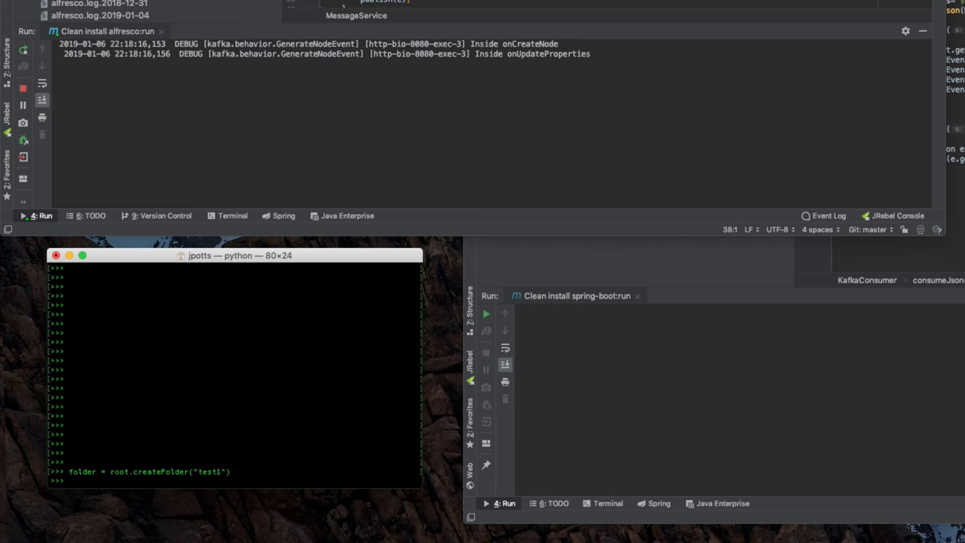
pyautogui.moveTo(359, 60)
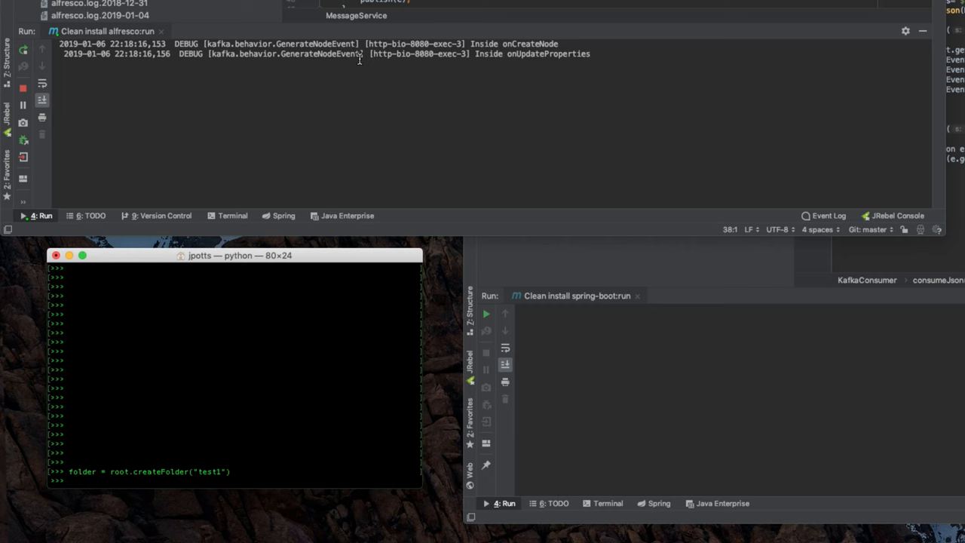
pyautogui.moveTo(413, 58)
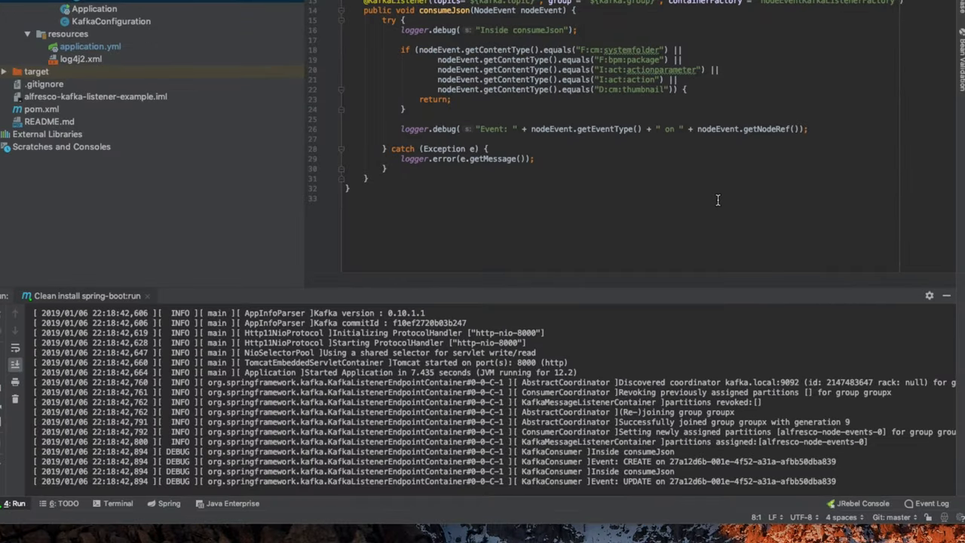
pyautogui.moveTo(537, 449)
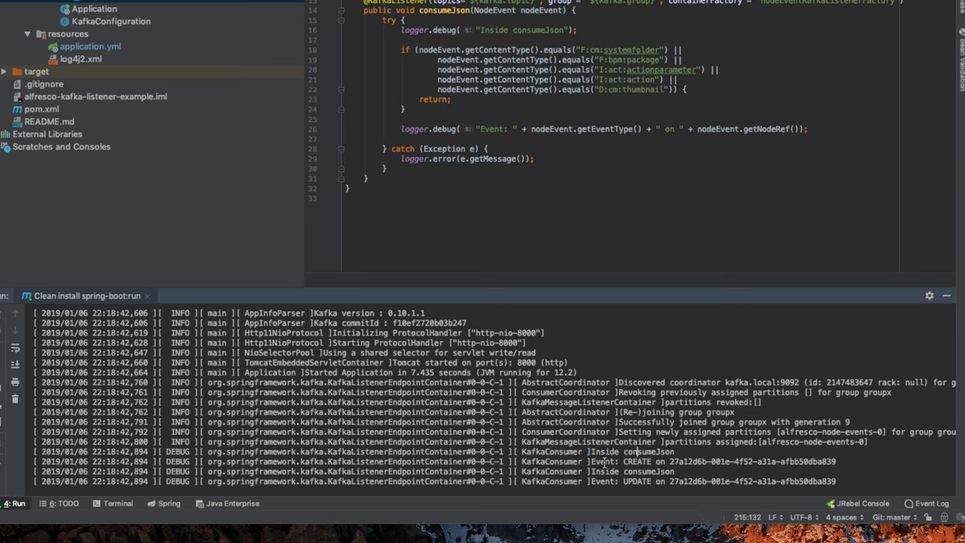
# Step: Highlight the consumed CREATE event type in the KafkaConsumer log
pyautogui.doubleClick(636, 461)
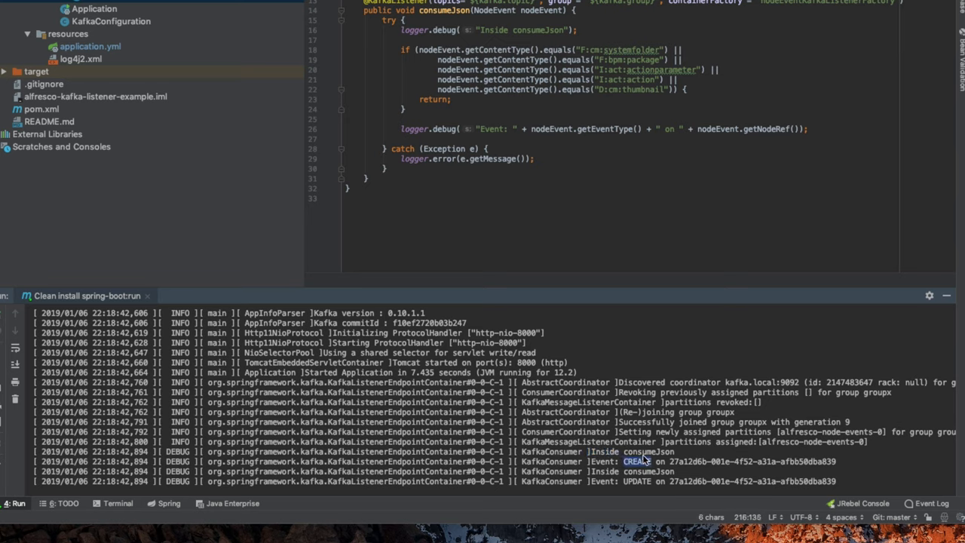
pyautogui.doubleClick(685, 461)
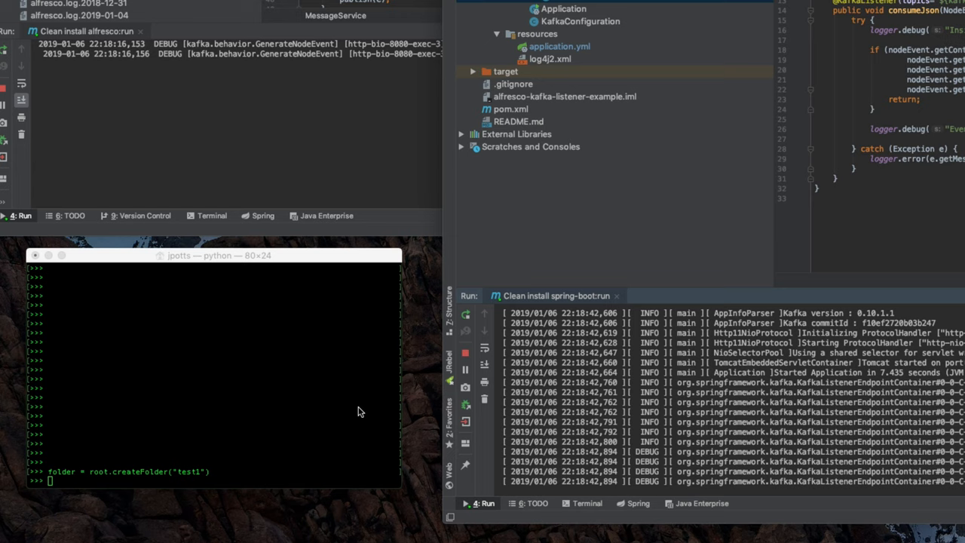
# Step: Enter folder.delete() in the Python shell to remove test1
pyautogui.click(319, 395)
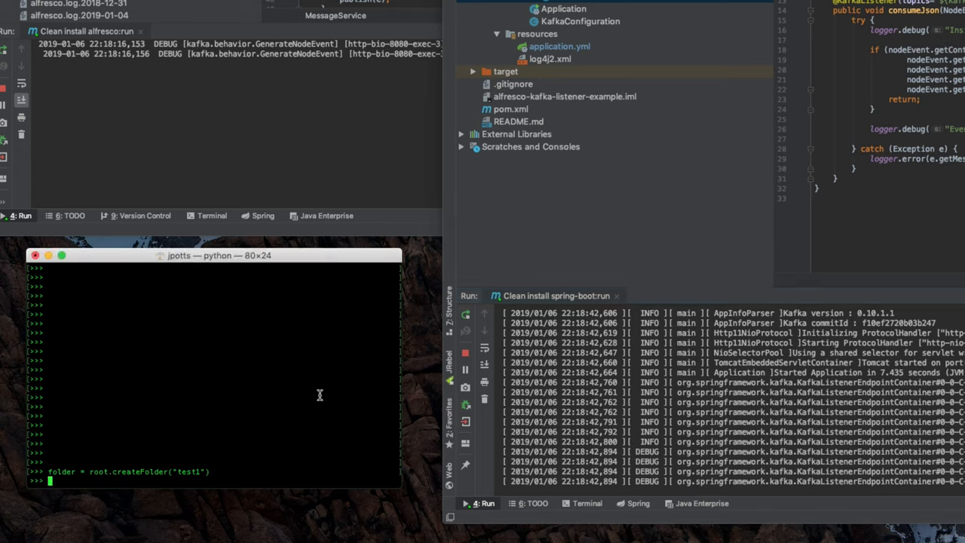
pyautogui.write('folder.delete(')
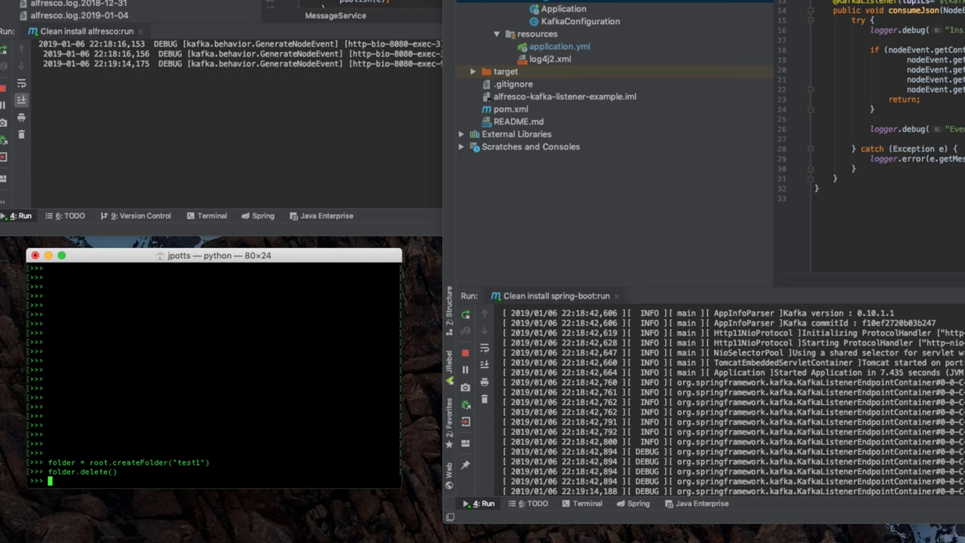
pyautogui.scroll(-3)
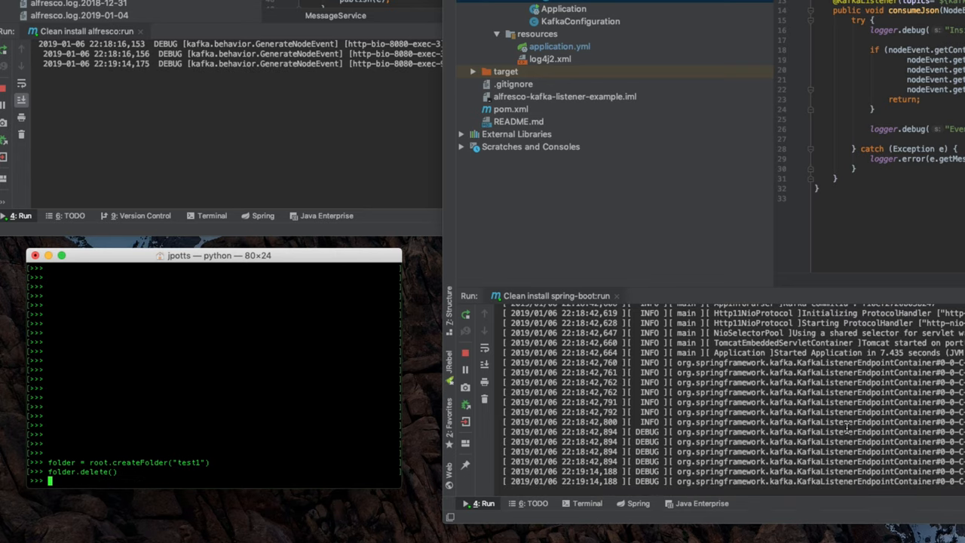